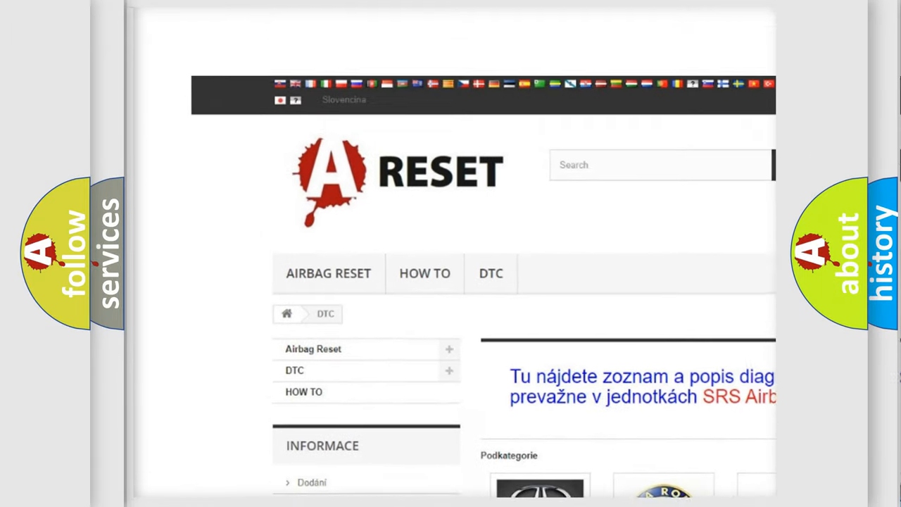
Open the Jeep tile in the DTC brand grid and browse its trouble code subcategories
scroll("down", 3)
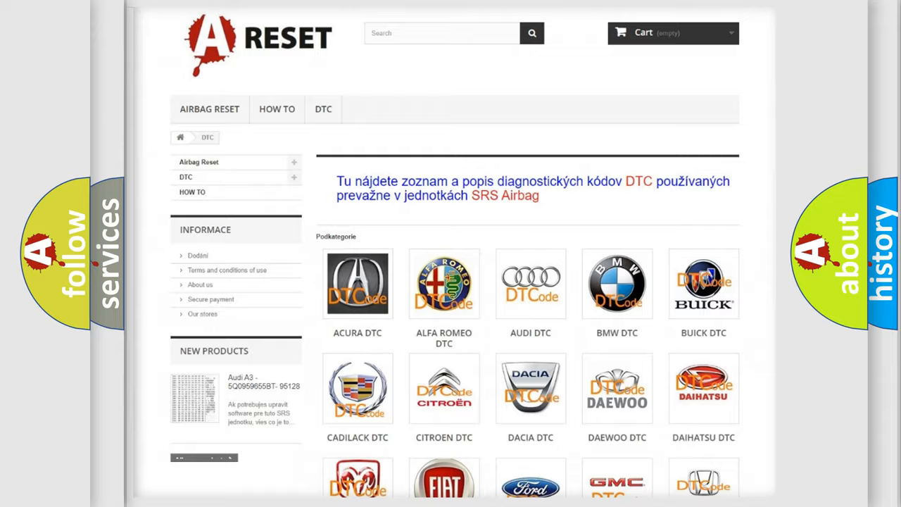
scroll("down", 3)
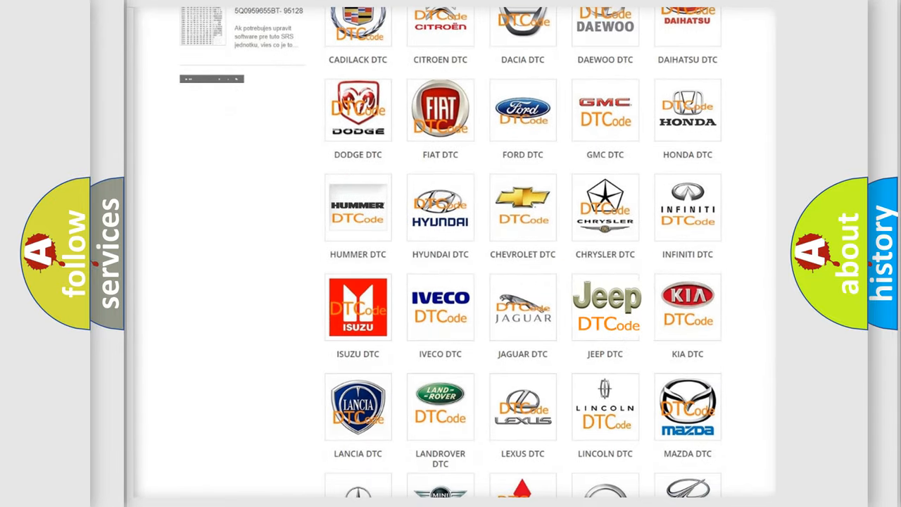
left_click(605, 307)
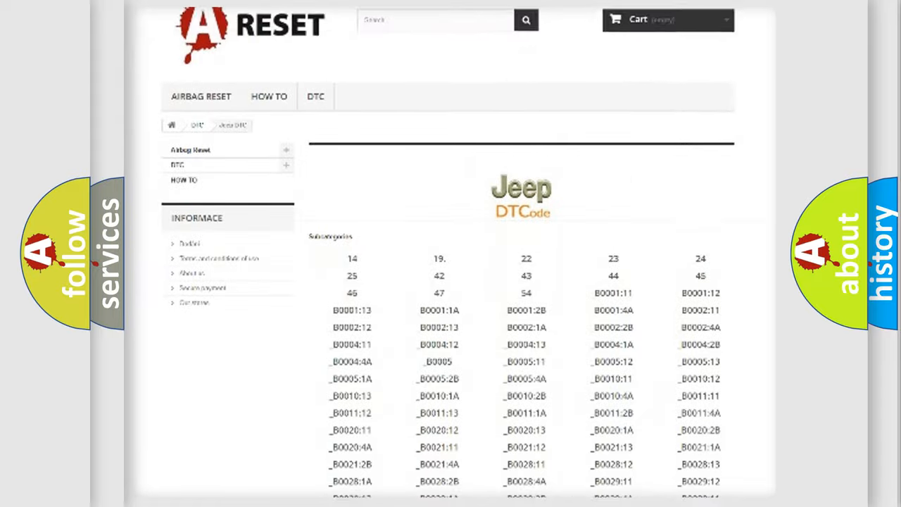
scroll("down", 3)
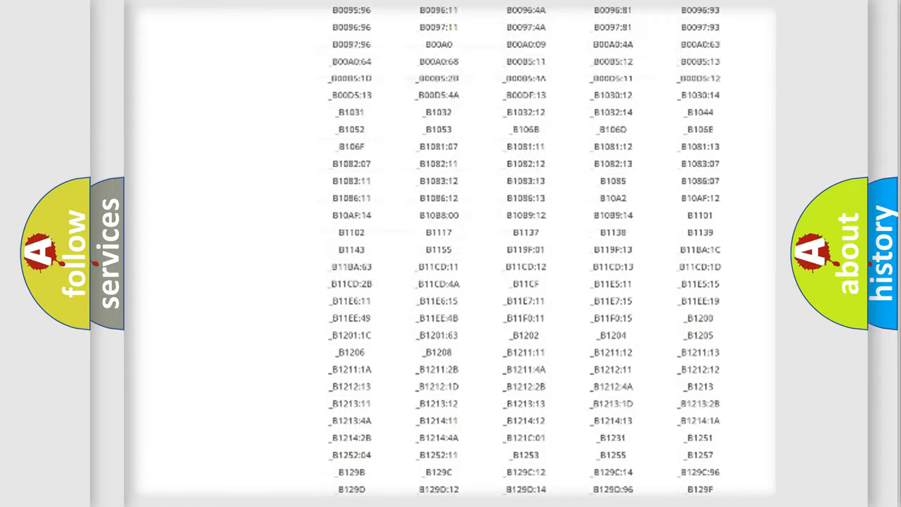
scroll("up", 3)
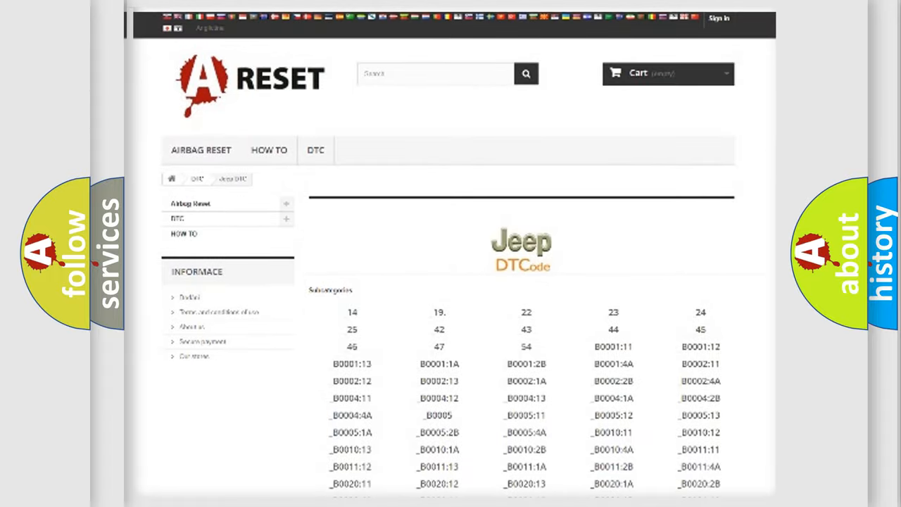